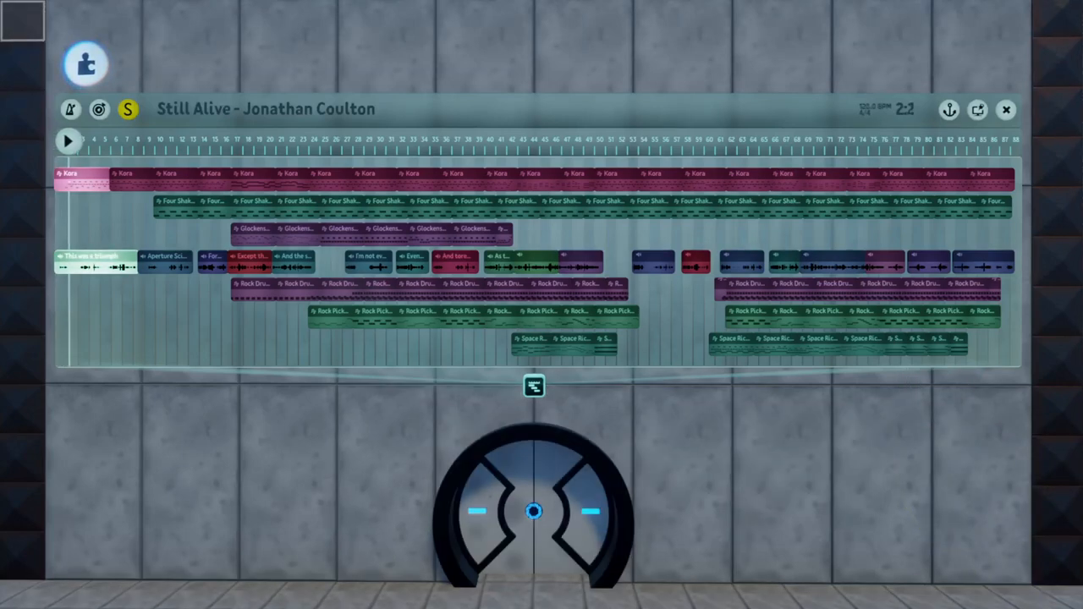
# Start playback of the Still Alive arrangement from bar 1 and follow it to bar 9.
pyautogui.click(68, 140)
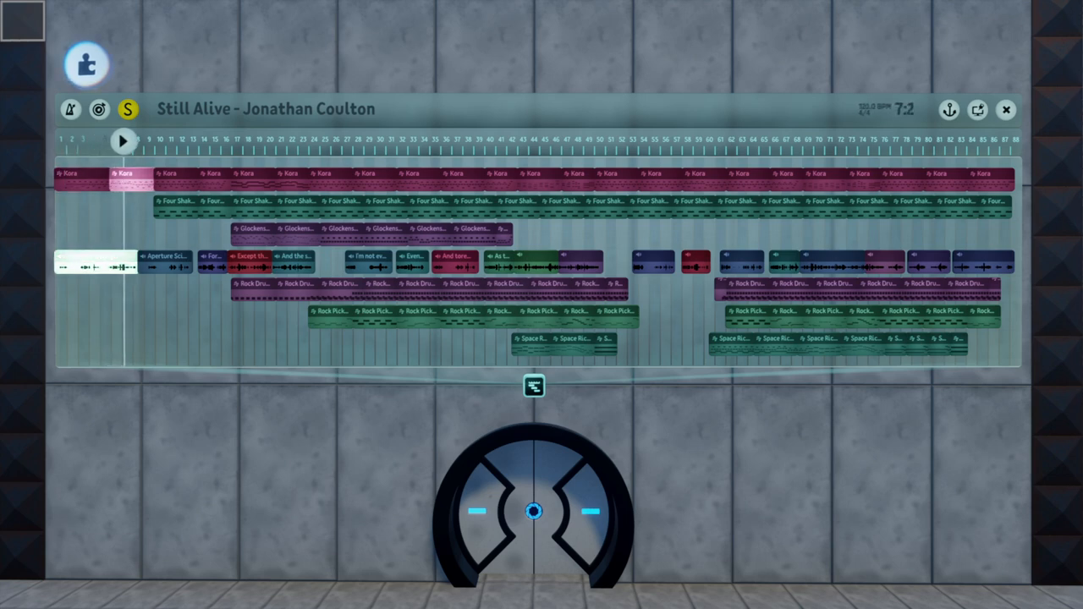
pyautogui.click(127, 138)
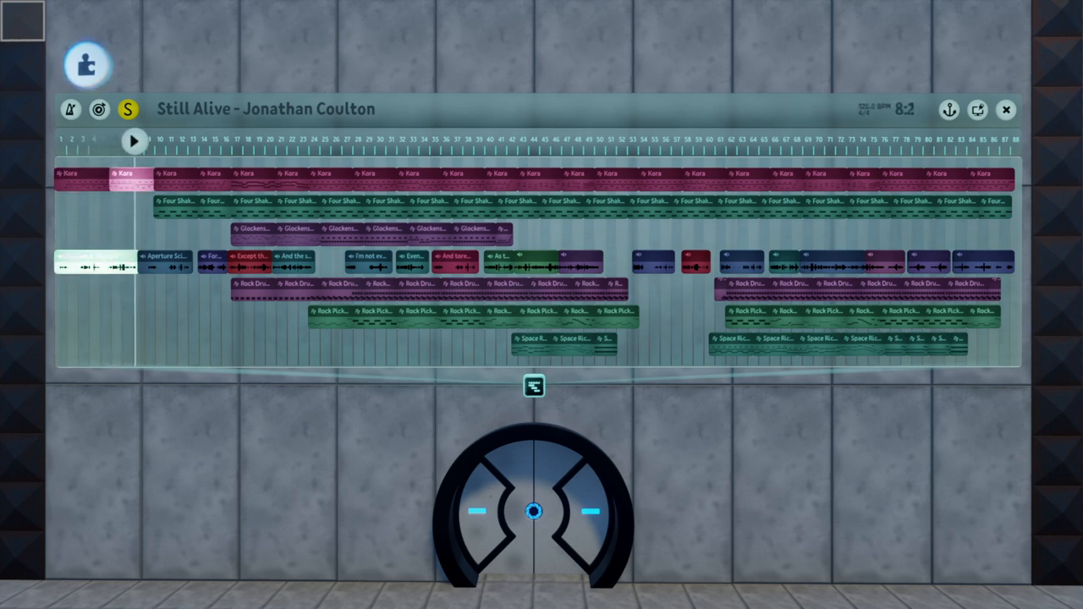
pyautogui.click(133, 140)
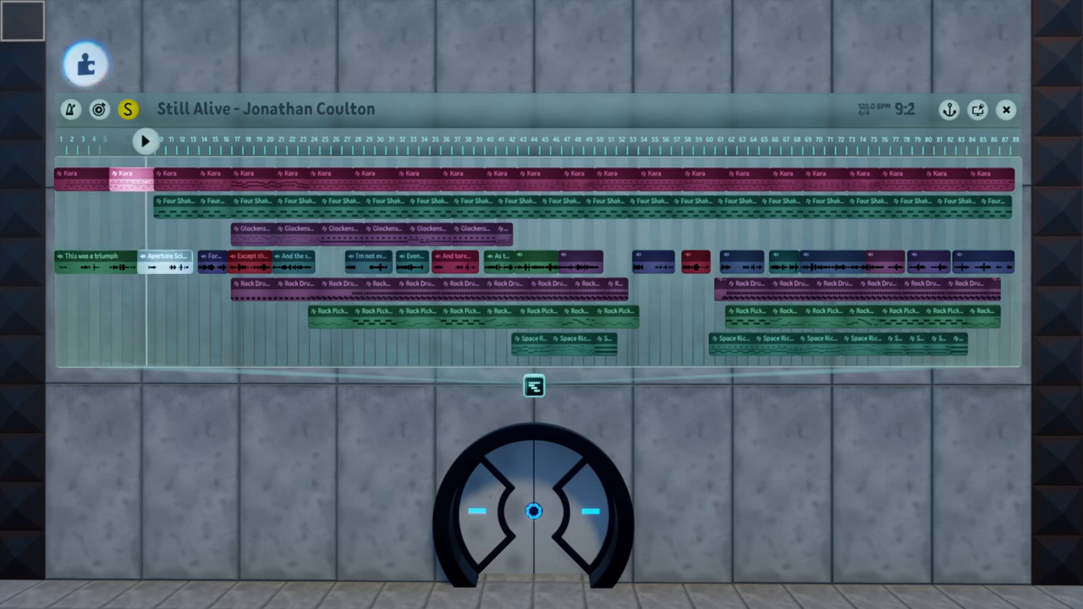
# Follow the playhead along the timeline as Still Alive plays on to bar 30.
pyautogui.click(146, 140)
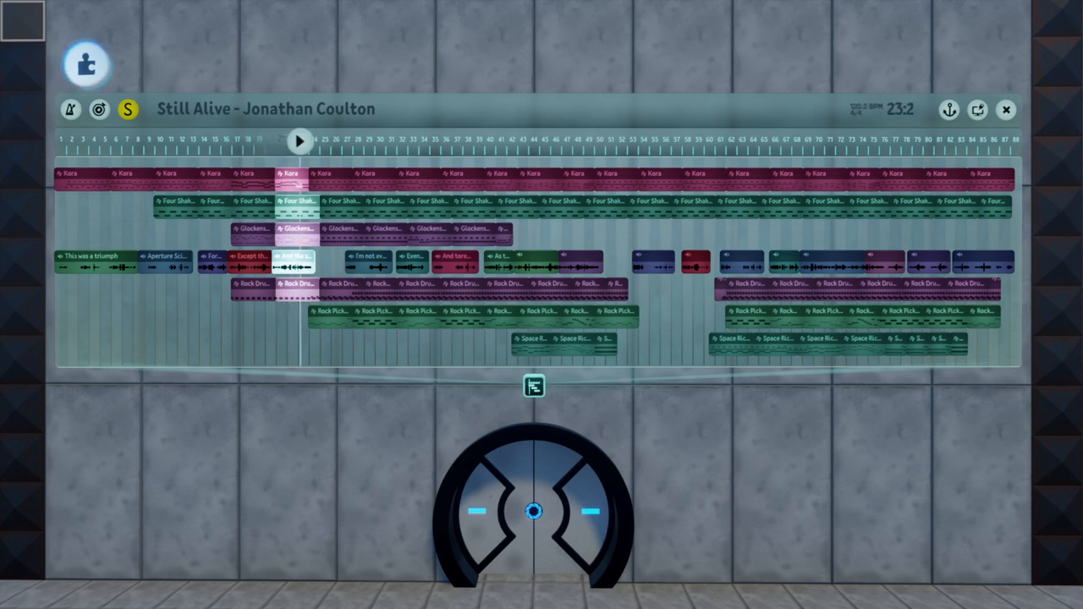
pyautogui.click(300, 141)
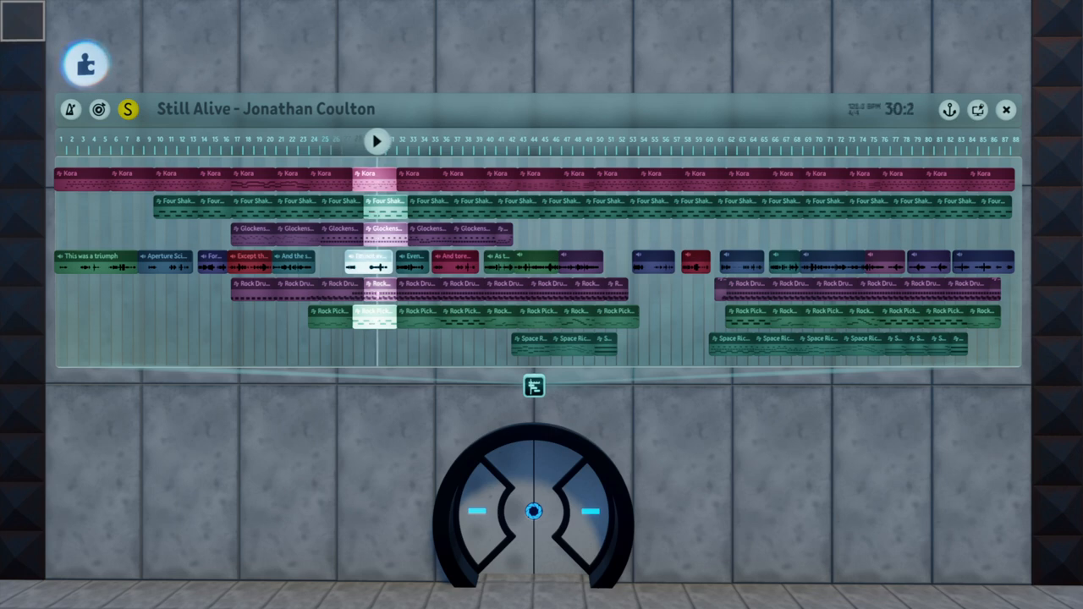
pyautogui.click(381, 138)
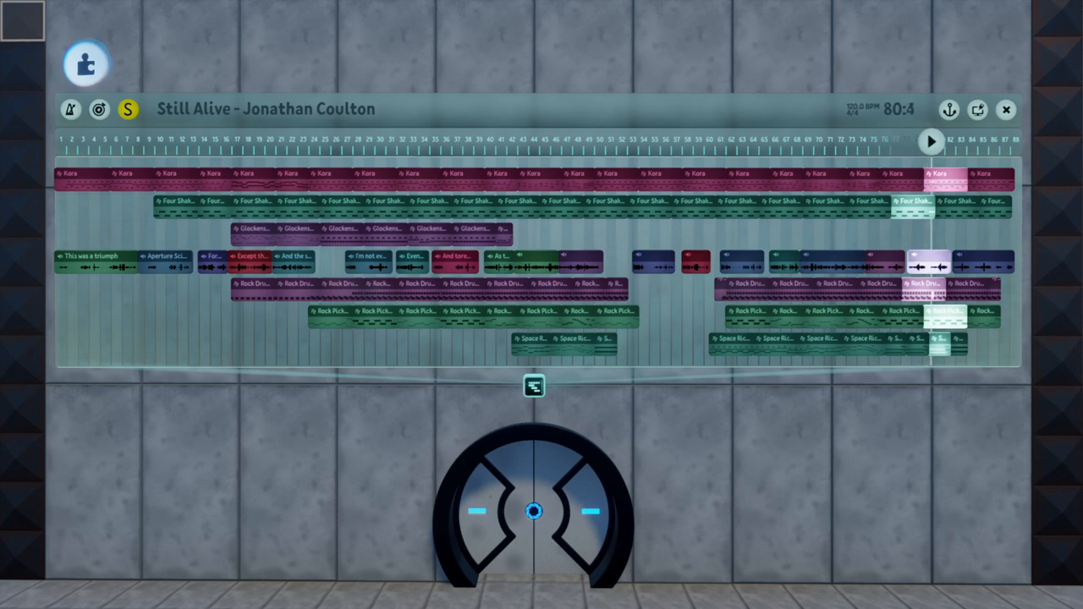
# Let Still Alive keep playing past bar 80 until the playhead reaches bar 81.
pyautogui.click(936, 140)
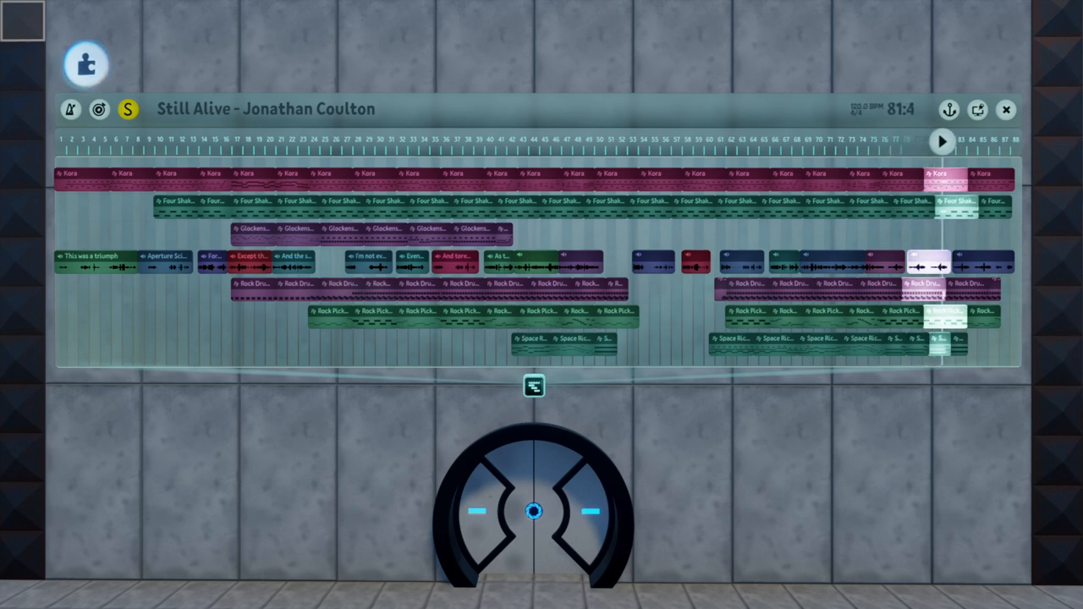